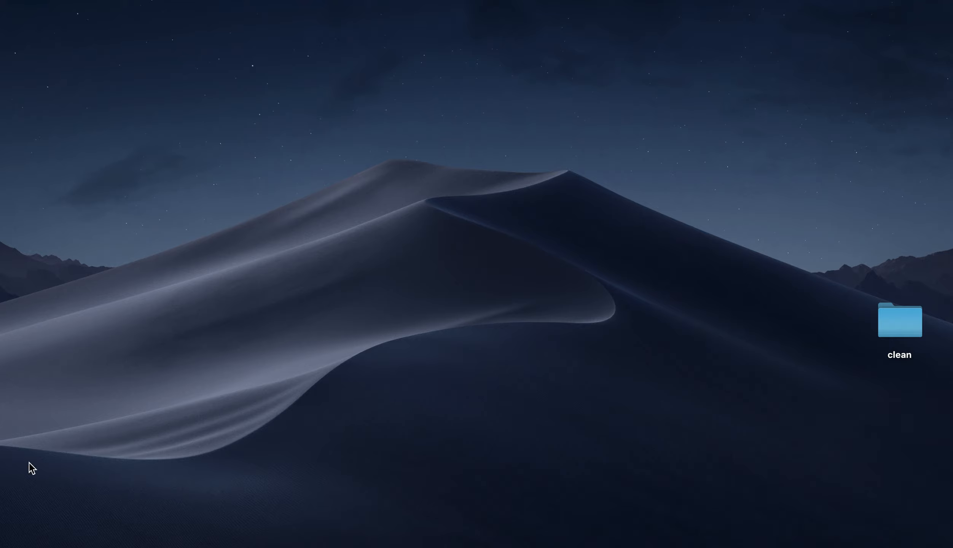
{"action": "mouse_move", "coordinate": [83, 530]}
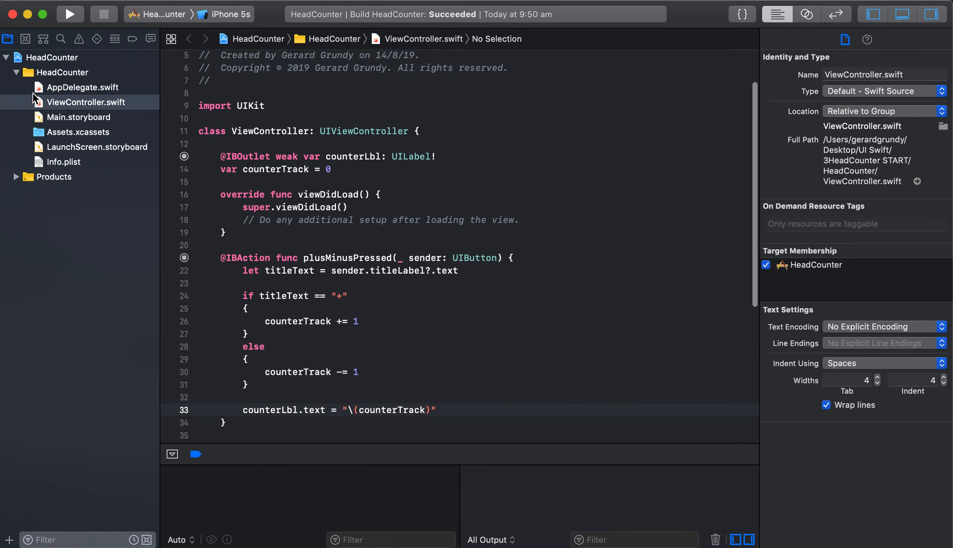
Step: Open Main.storyboard showing the 0 counter label with the + and − buttons
{"action": "left_click", "coordinate": [77, 117]}
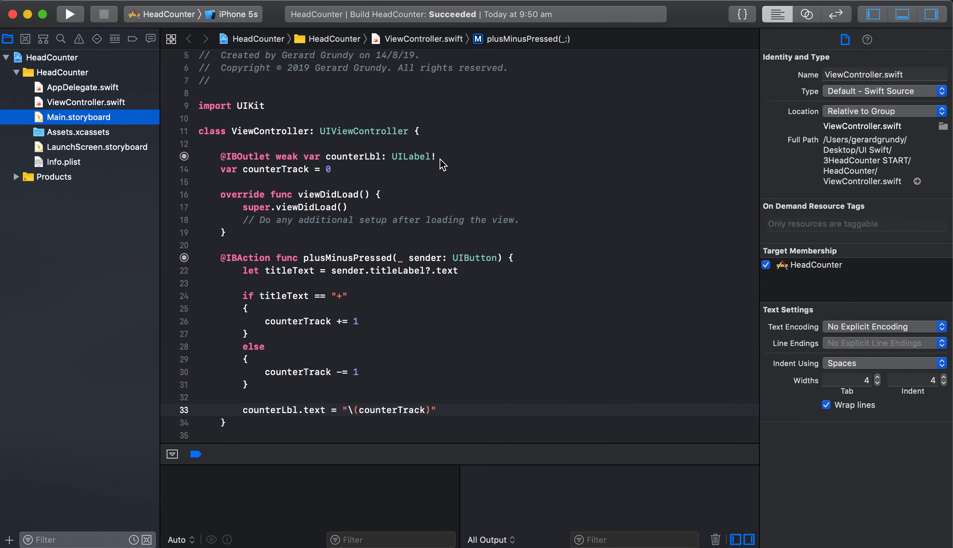
{"action": "left_click", "coordinate": [78, 117]}
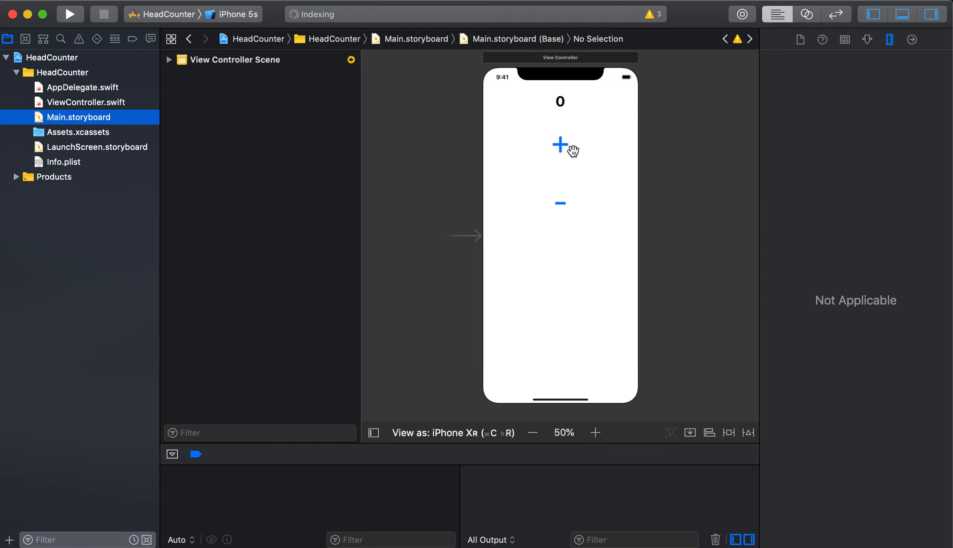
{"action": "mouse_move", "coordinate": [563, 174]}
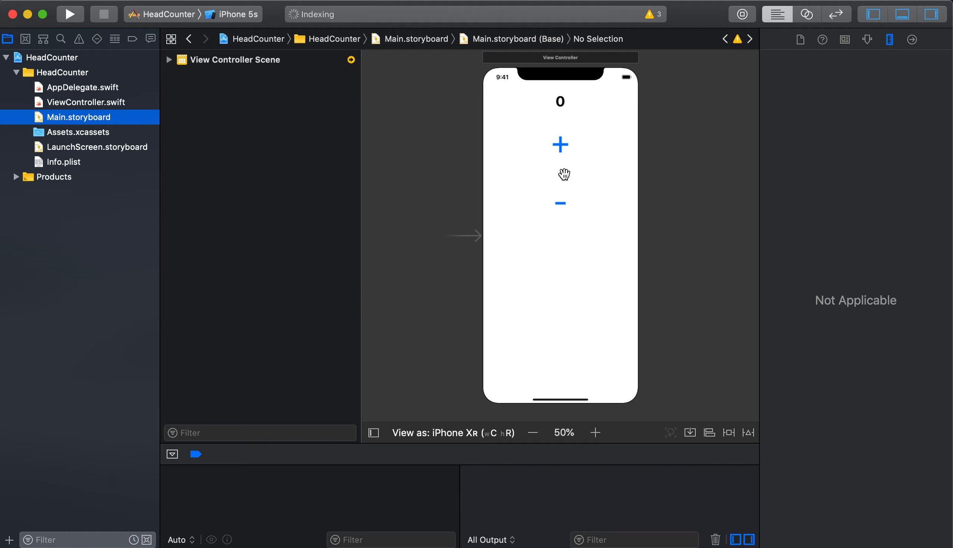
{"action": "mouse_move", "coordinate": [536, 176]}
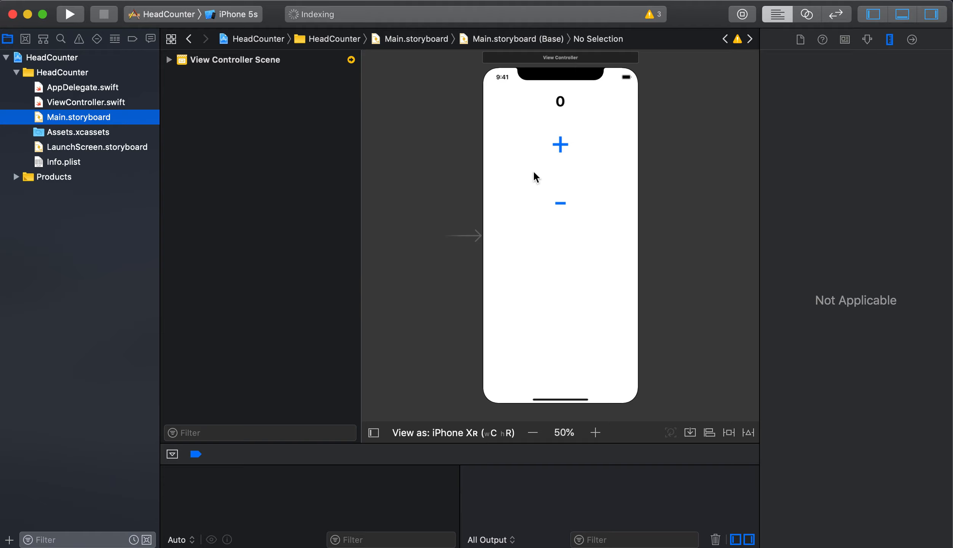
{"action": "mouse_move", "coordinate": [541, 201]}
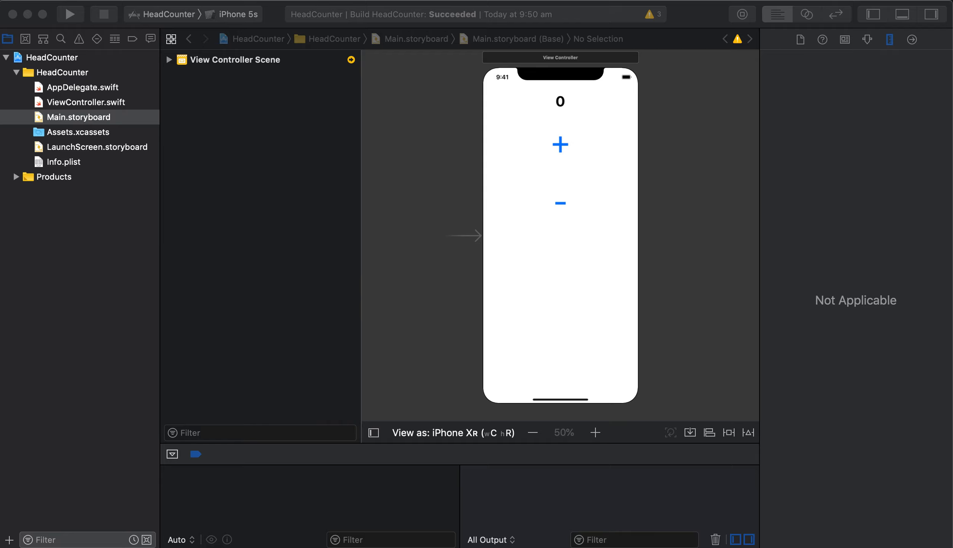
{"action": "mouse_move", "coordinate": [384, 351]}
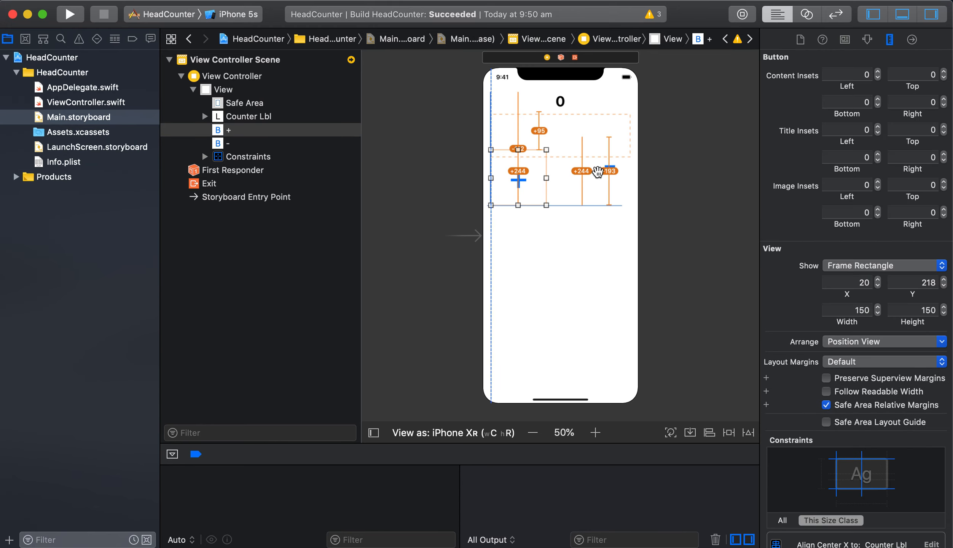
Step: Move the − button level beside the + button so both 150×150 buttons sit in one row
{"action": "left_click", "coordinate": [228, 143]}
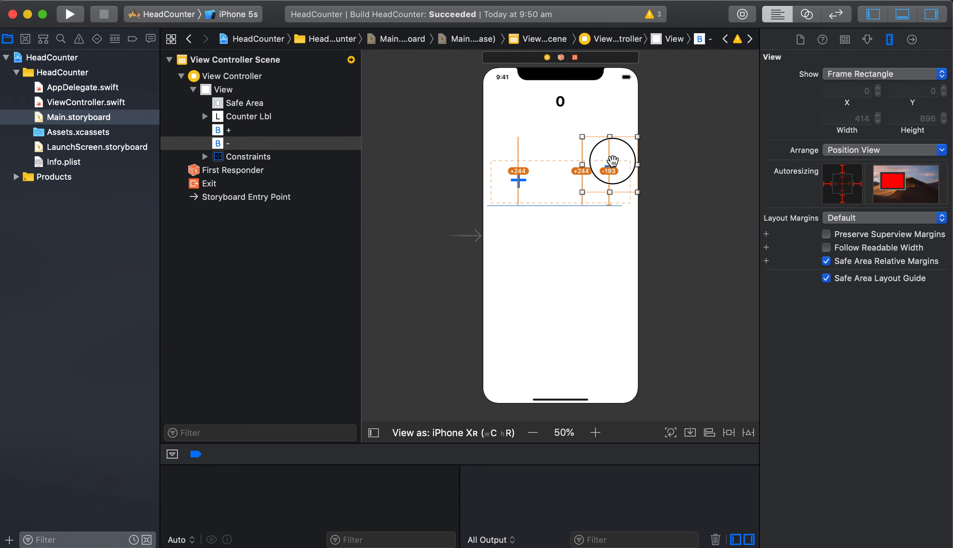
{"action": "left_click_drag", "start_coordinate": [608, 162], "coordinate": [590, 179]}
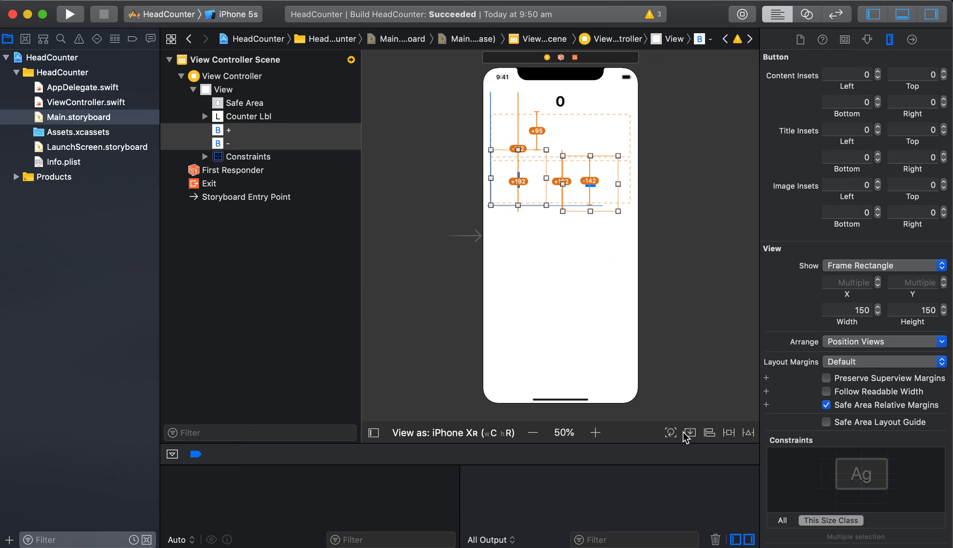
{"action": "mouse_move", "coordinate": [690, 435]}
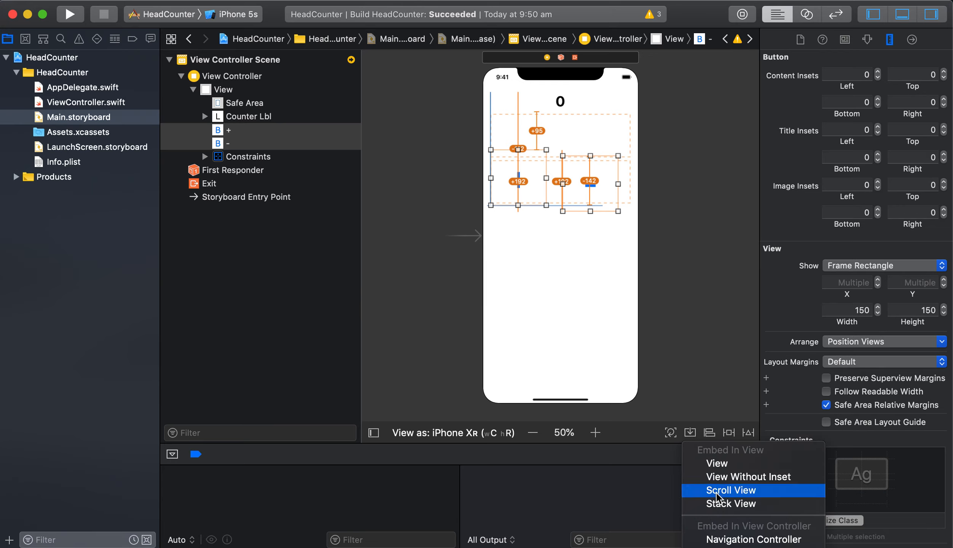
Step: Embed the + and − buttons in a Stack View and select the new stack view
{"action": "left_click", "coordinate": [732, 490]}
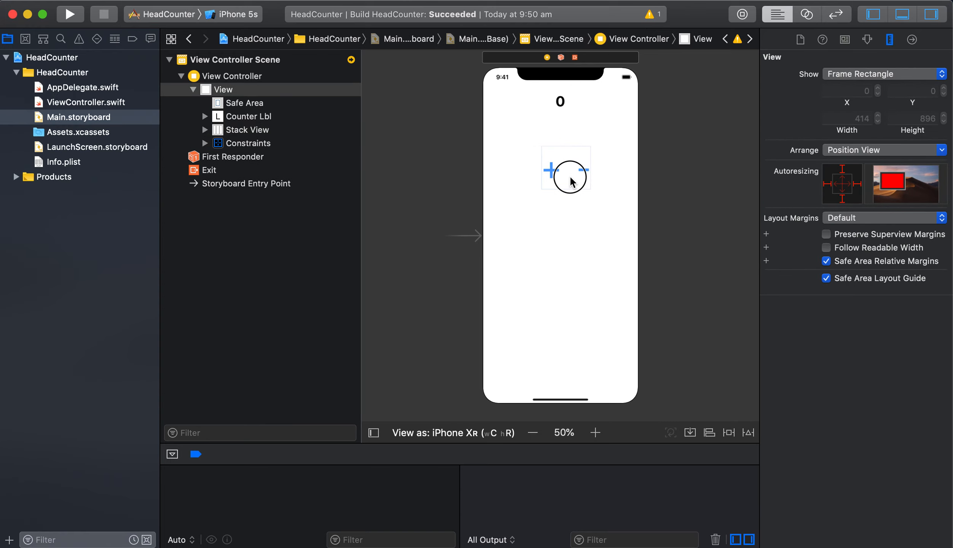
{"action": "left_click", "coordinate": [566, 159]}
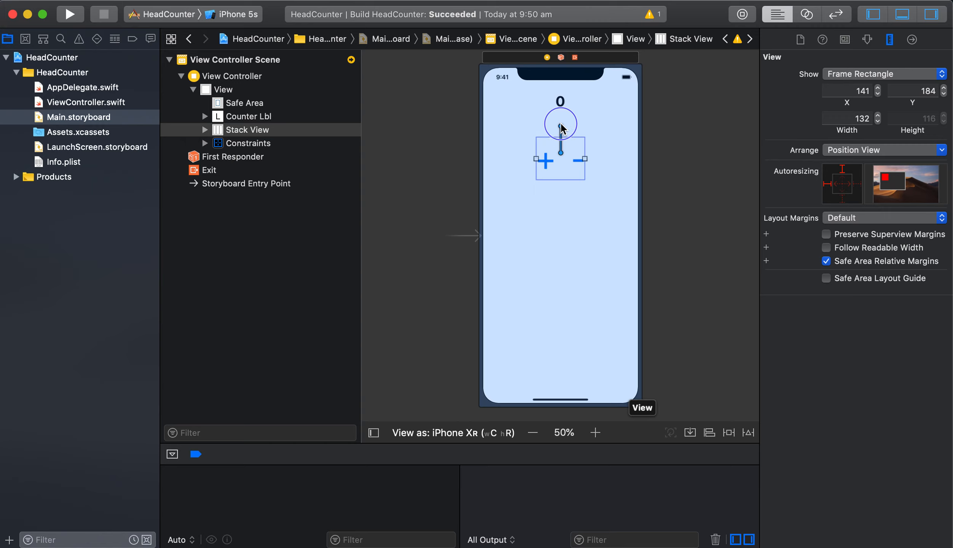
Step: Constrain the button stack with Vertical Spacing and Center Horizontally to the counter label
{"action": "left_click", "coordinate": [559, 101]}
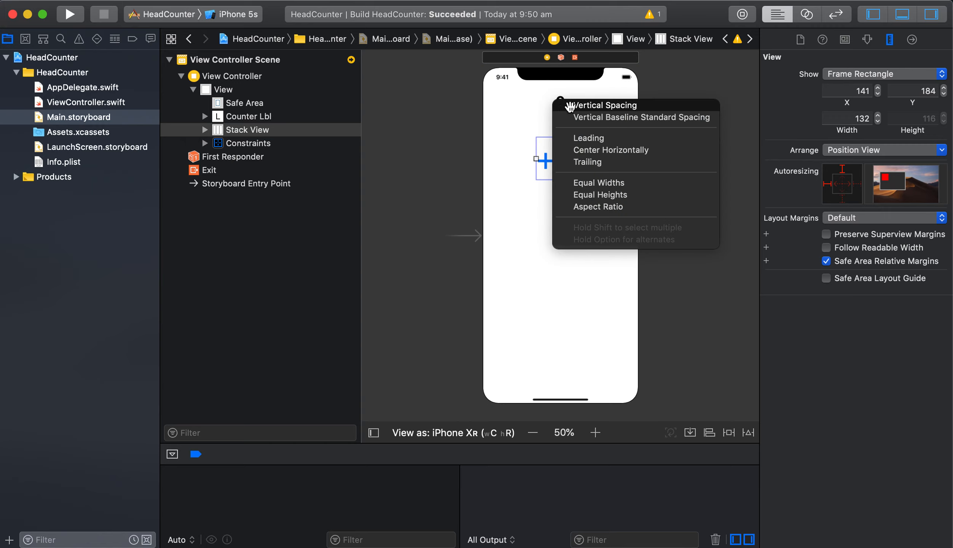
{"action": "left_click", "coordinate": [603, 105]}
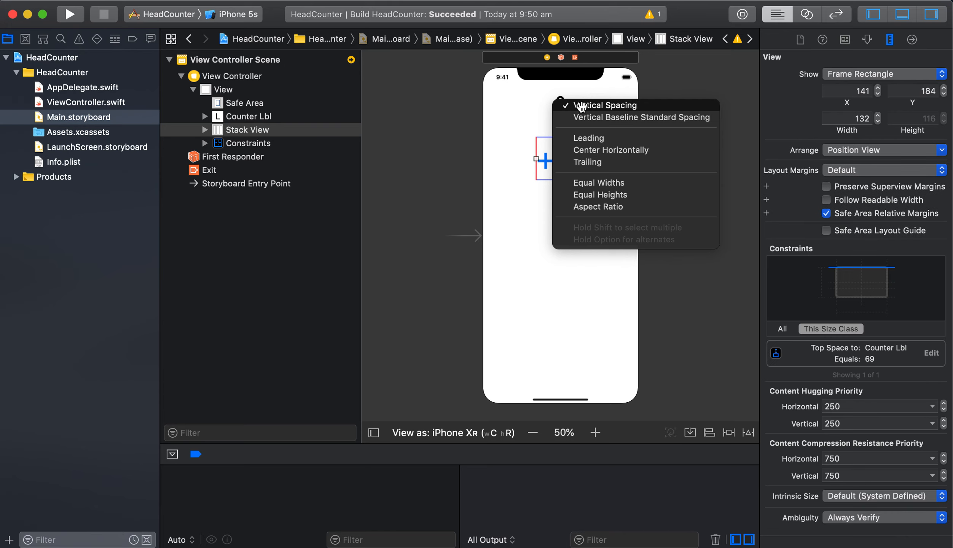
{"action": "left_click", "coordinate": [610, 150]}
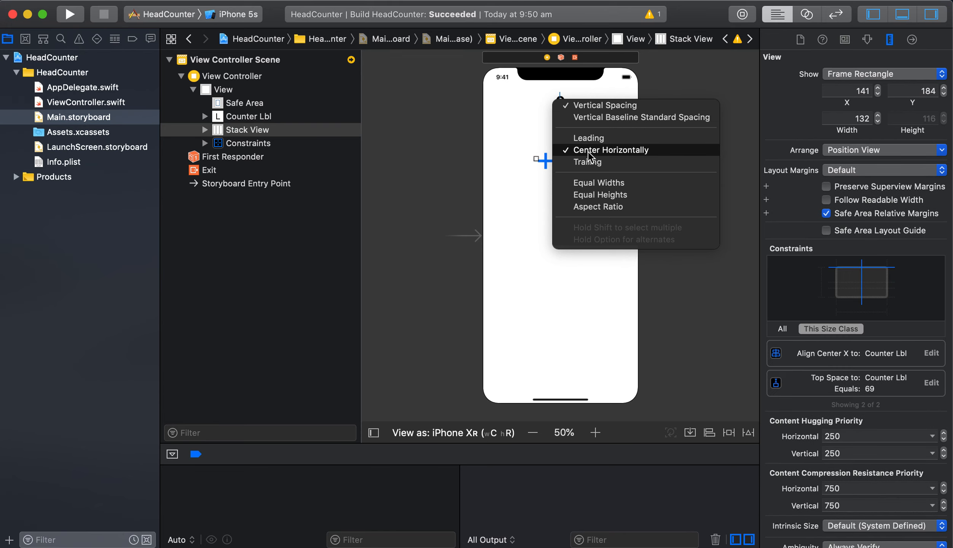
{"action": "left_click", "coordinate": [615, 149]}
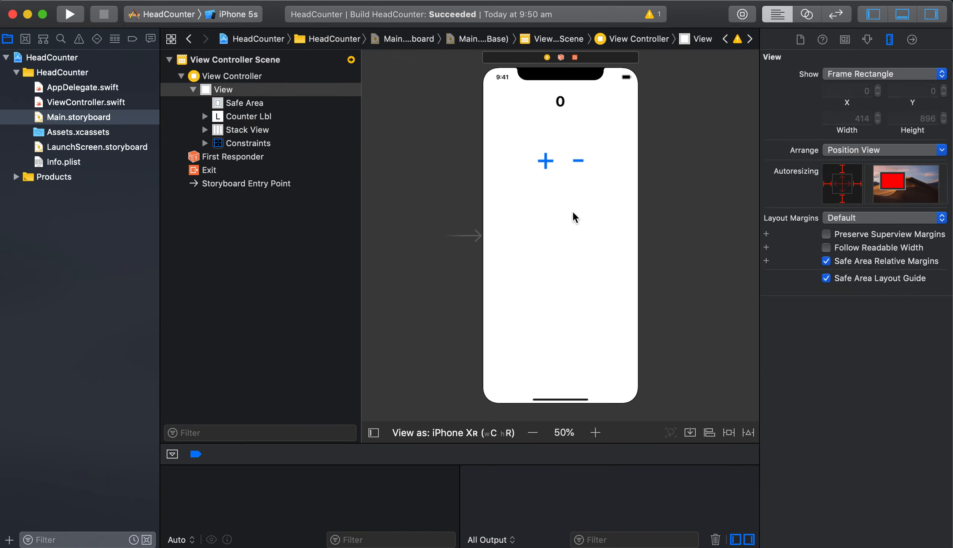
Step: Select the button stack view to adjust its spacing
{"action": "left_click", "coordinate": [205, 129]}
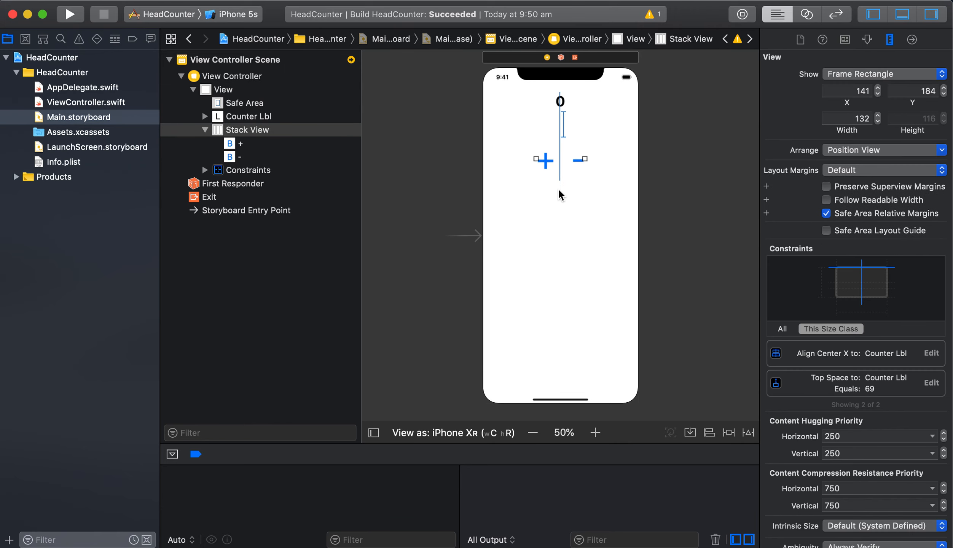
{"action": "mouse_move", "coordinate": [280, 137]}
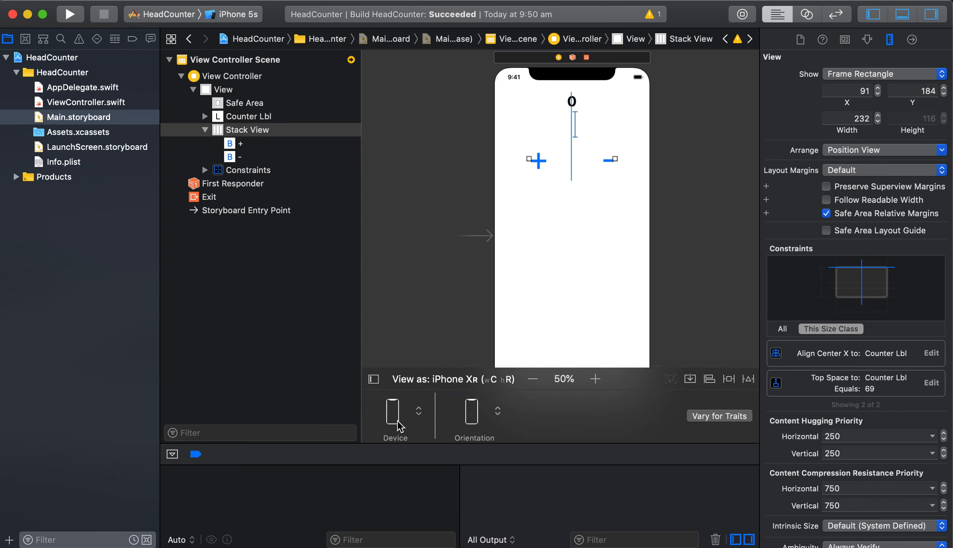
Step: Preview the layout on iPad Pro 11" and other device sizes from the View As bar
{"action": "left_click", "coordinate": [393, 411]}
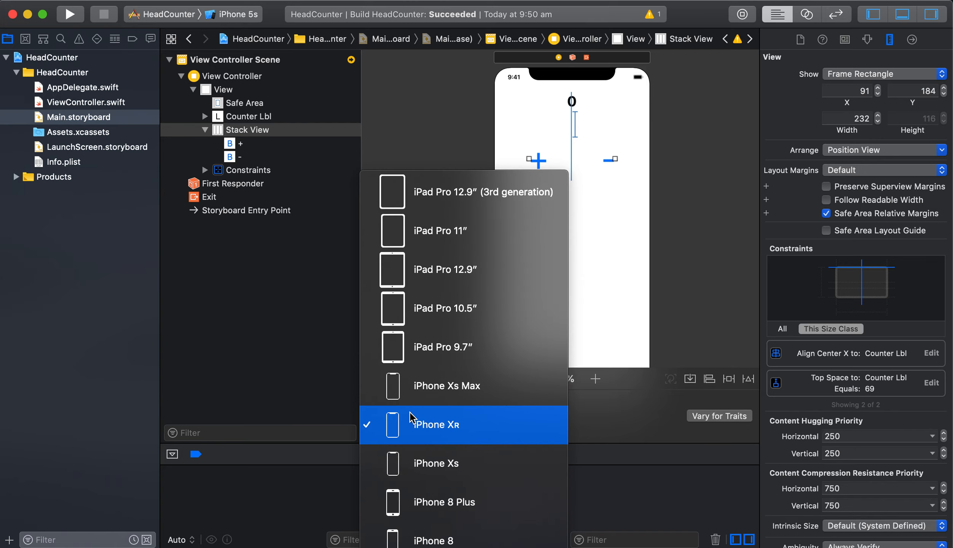
{"action": "left_click", "coordinate": [435, 425]}
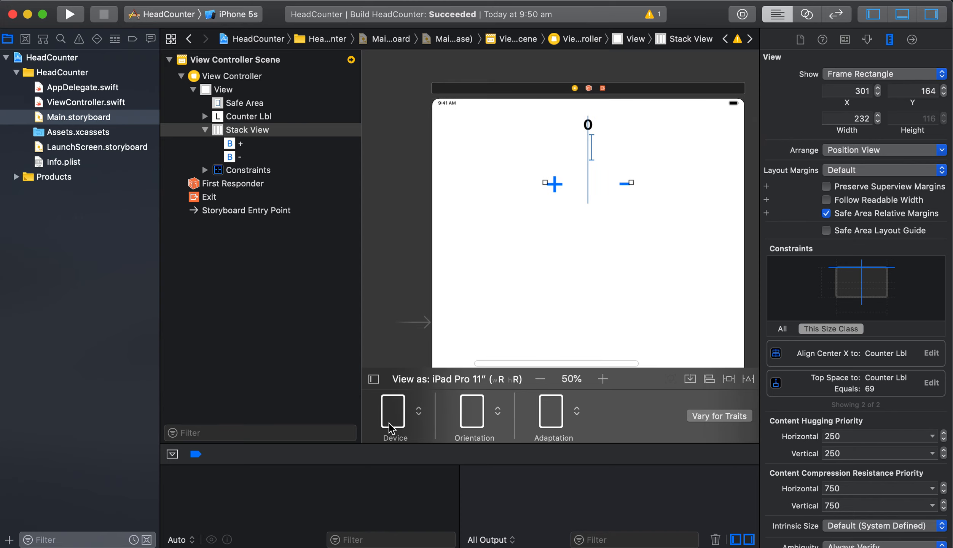
{"action": "left_click", "coordinate": [392, 411]}
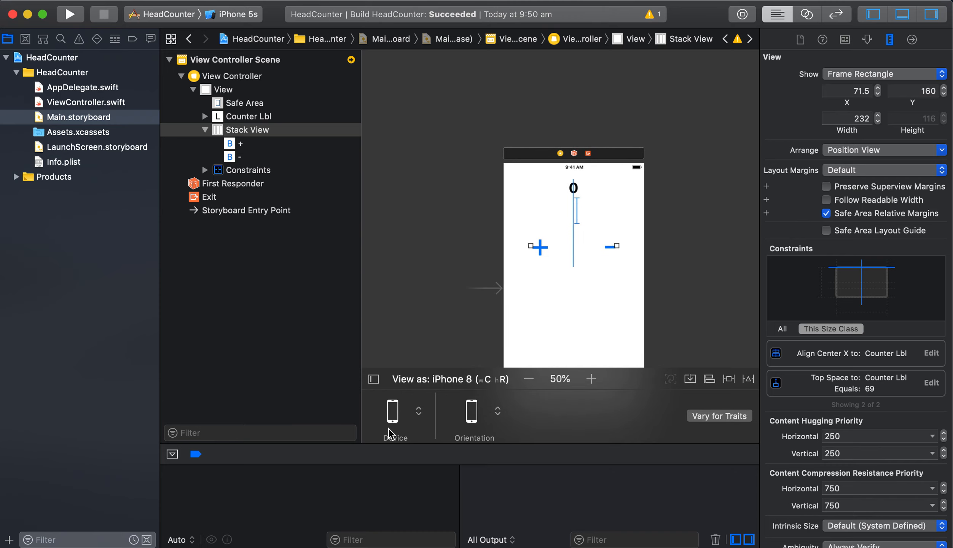
{"action": "left_click", "coordinate": [391, 413]}
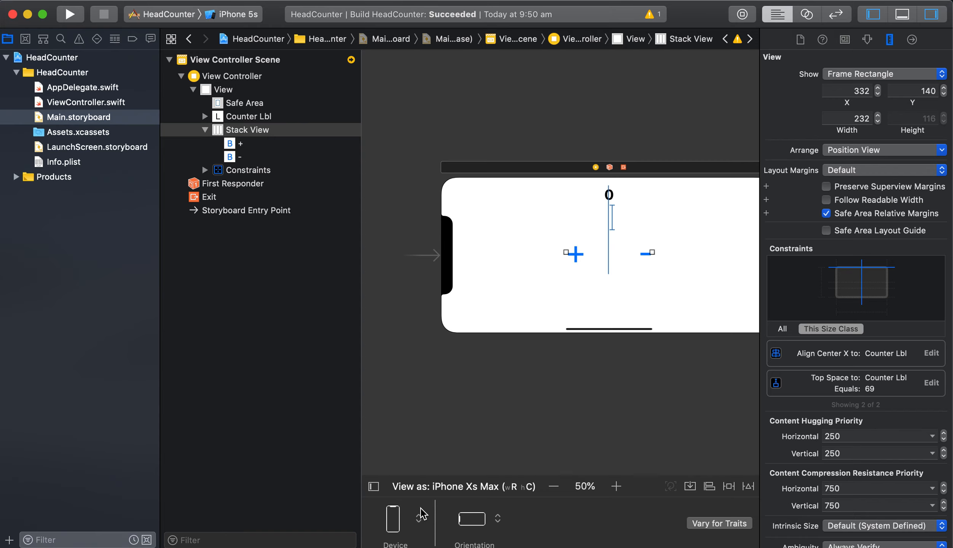
{"action": "left_click", "coordinate": [394, 519]}
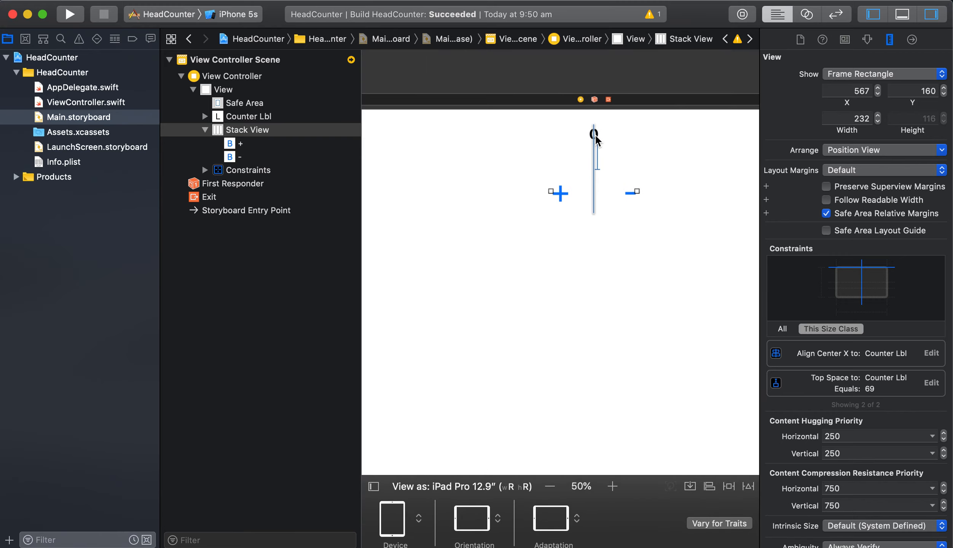
{"action": "mouse_move", "coordinate": [563, 301]}
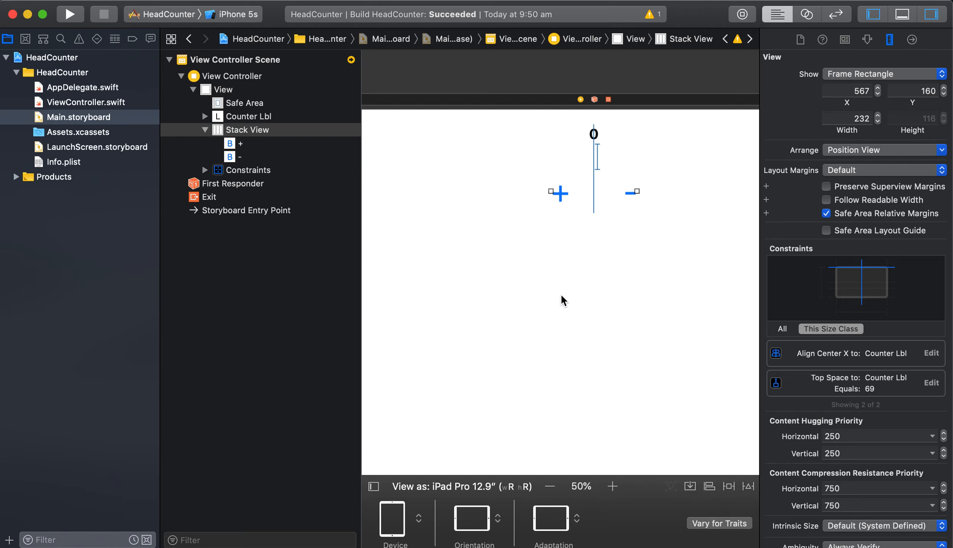
Step: Preview the storyboard as an iPhone SE in portrait orientation
{"action": "scroll", "scroll_direction": "down", "scroll_amount": 3}
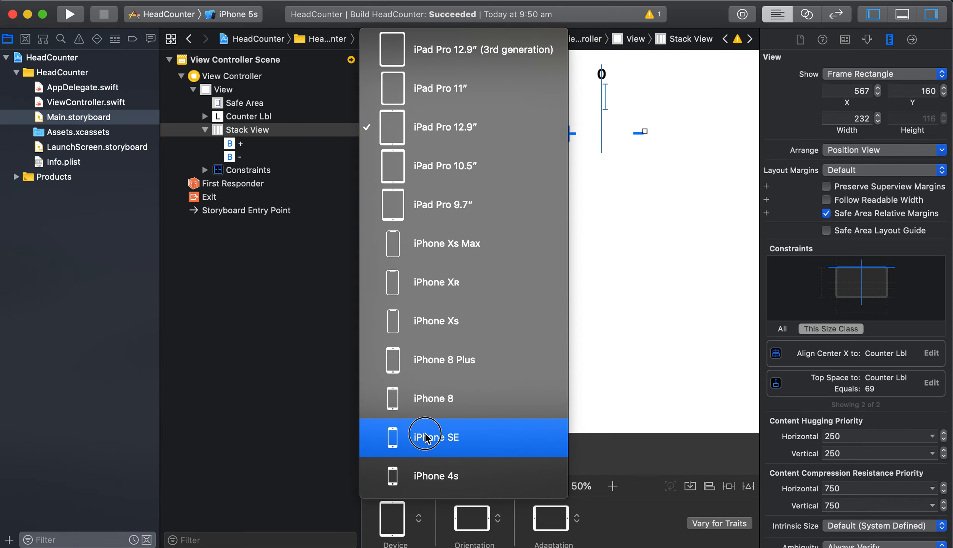
{"action": "left_click", "coordinate": [434, 437]}
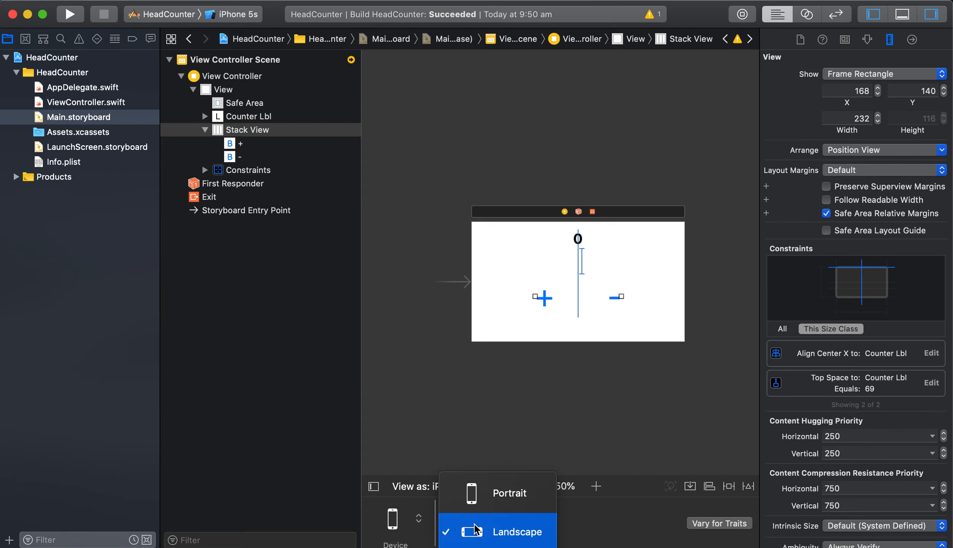
{"action": "left_click", "coordinate": [509, 492]}
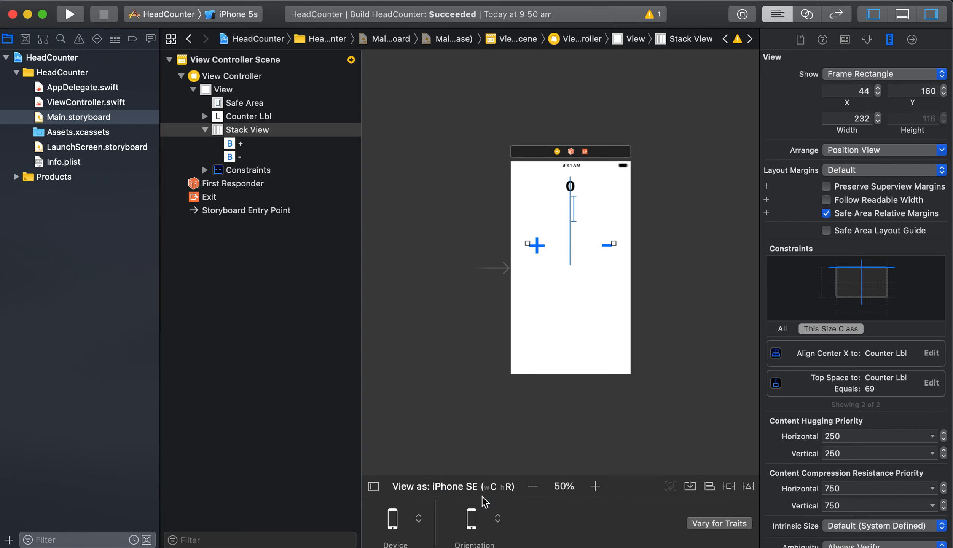
{"action": "mouse_move", "coordinate": [234, 98]}
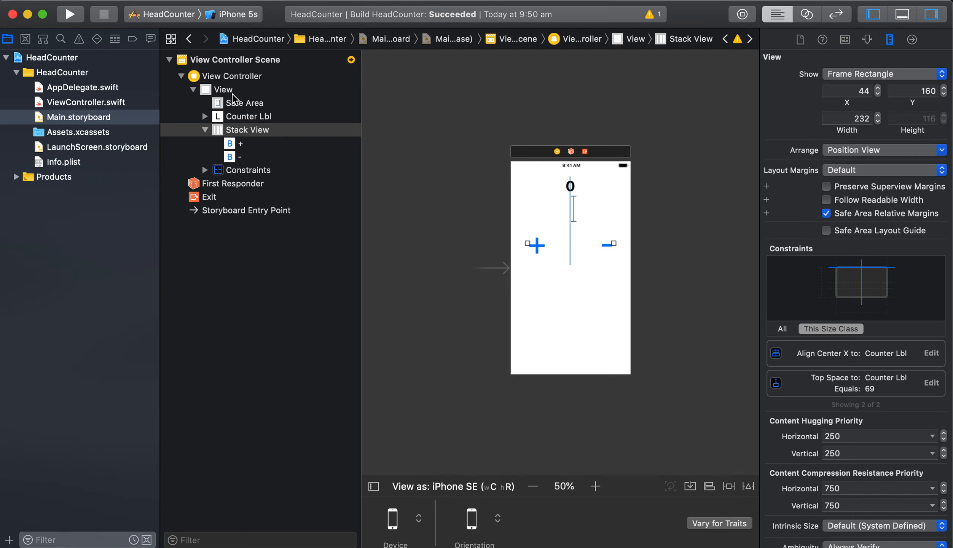
{"action": "mouse_move", "coordinate": [393, 157]}
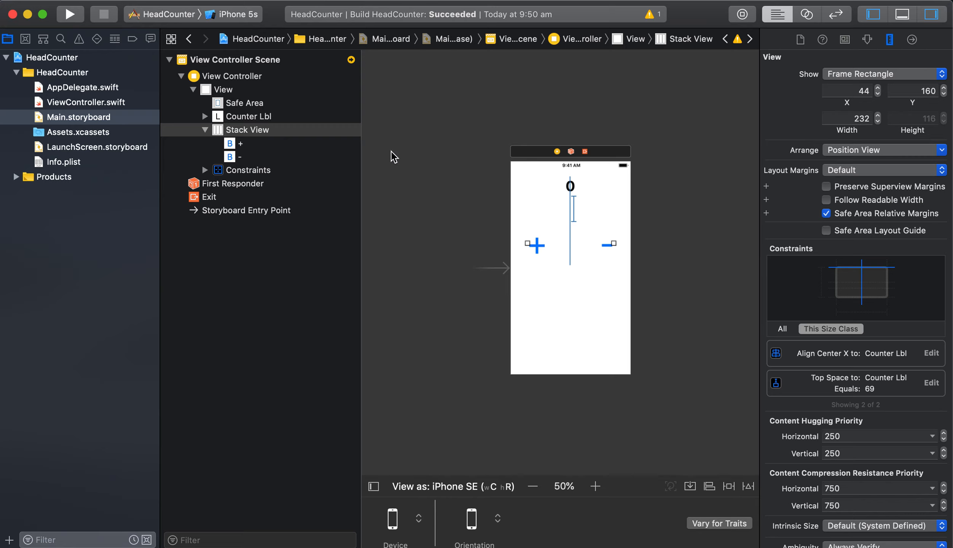
{"action": "mouse_move", "coordinate": [550, 245]}
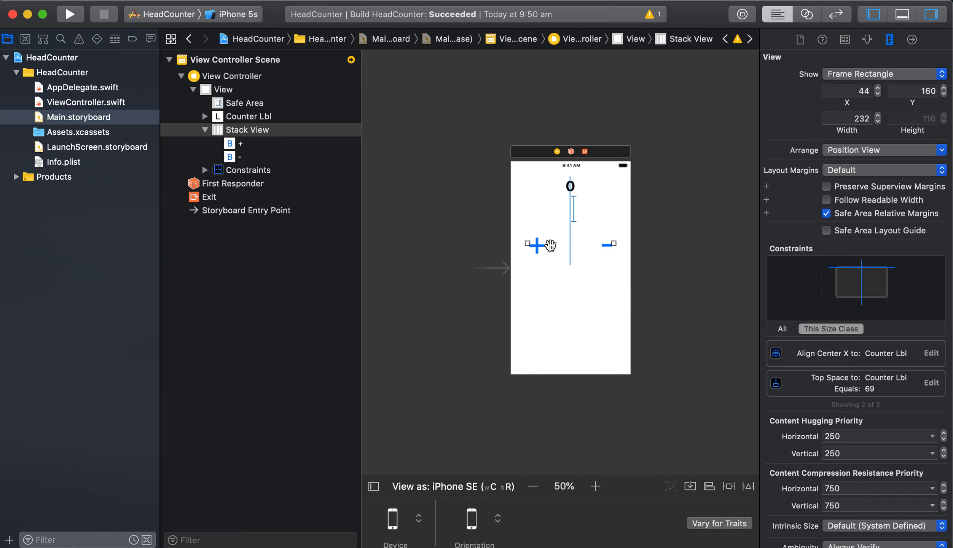
Step: Build and run HeadCounter, then select the stack view holding both buttons
{"action": "left_click", "coordinate": [71, 14]}
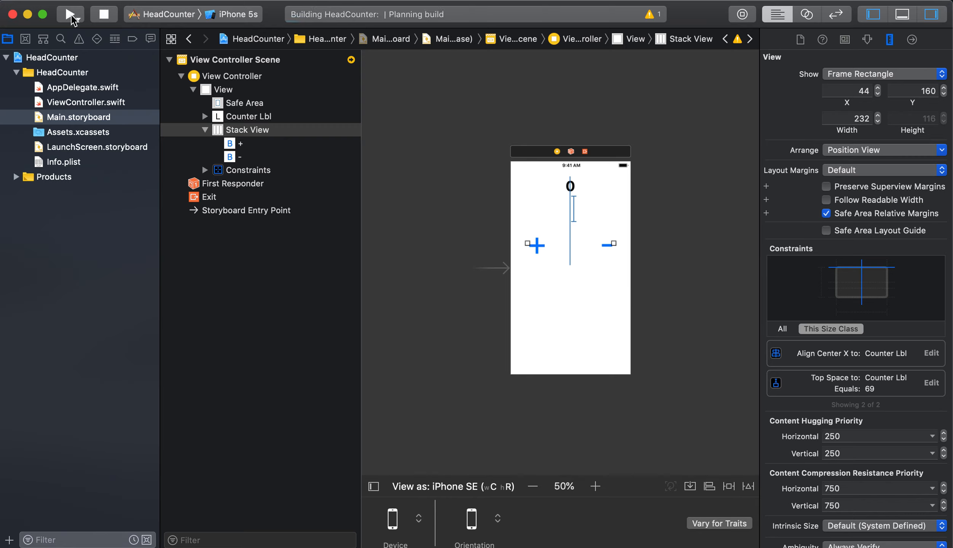
{"action": "left_click", "coordinate": [71, 13]}
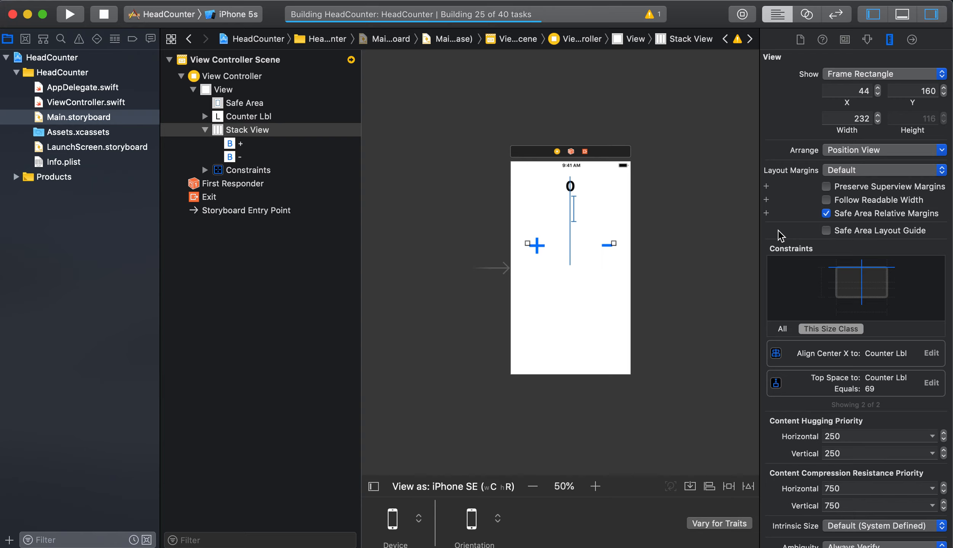
{"action": "left_click", "coordinate": [71, 13]}
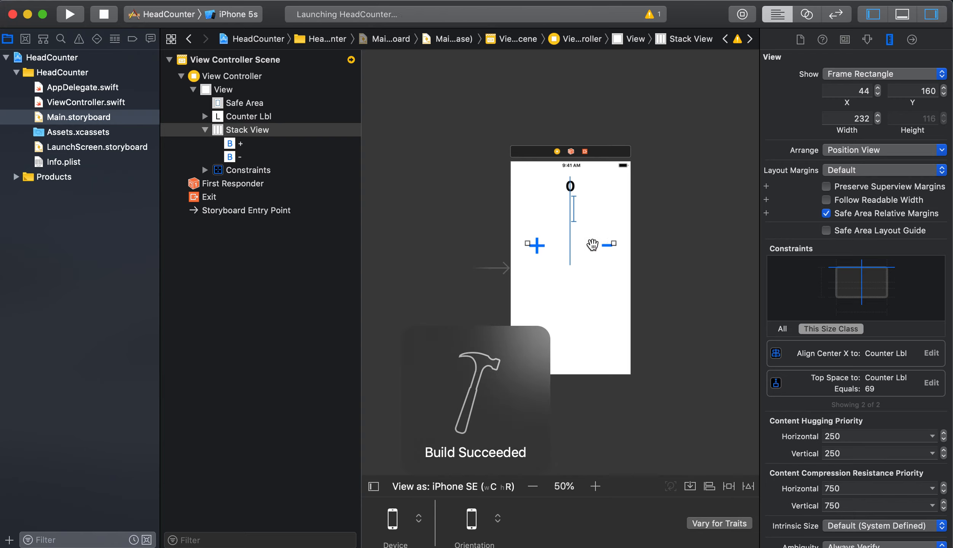
{"action": "left_click", "coordinate": [249, 130]}
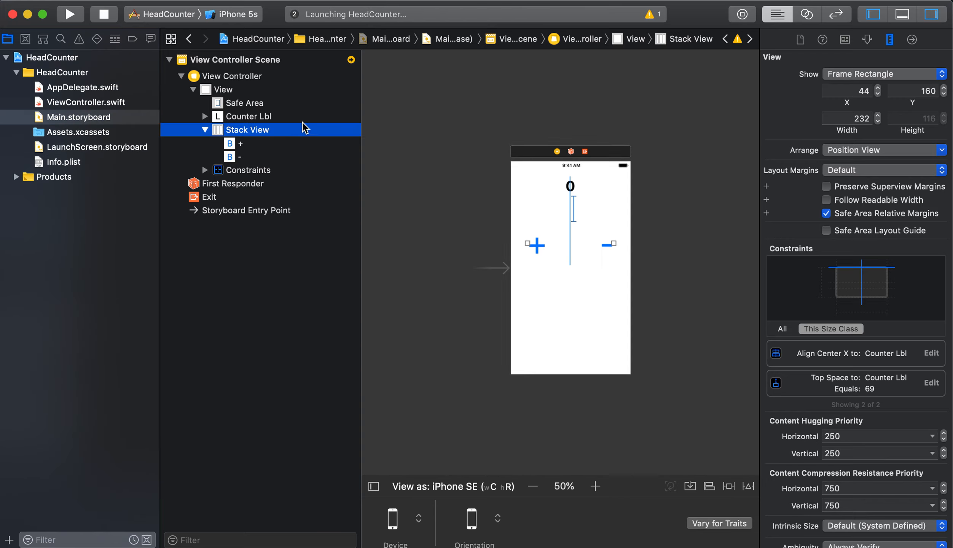
{"action": "mouse_move", "coordinate": [874, 67]}
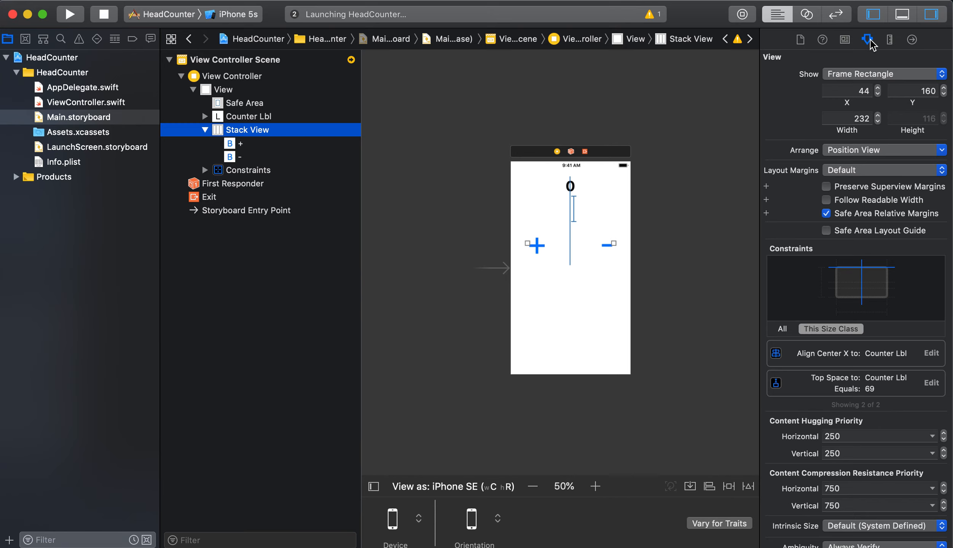
Step: In the Attributes inspector, try the stack's Distribution as Fill Equally then Equal Spacing
{"action": "left_click", "coordinate": [867, 39]}
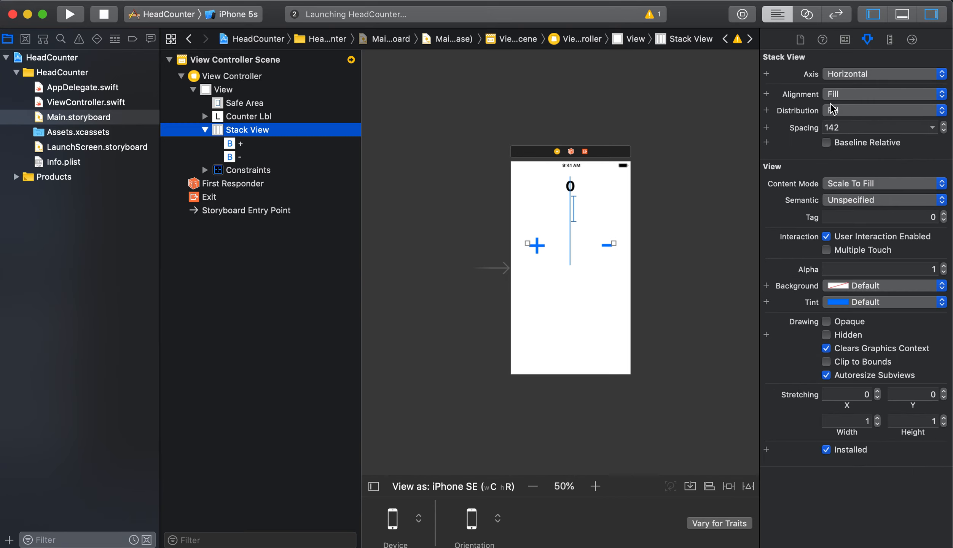
{"action": "left_click", "coordinate": [882, 109]}
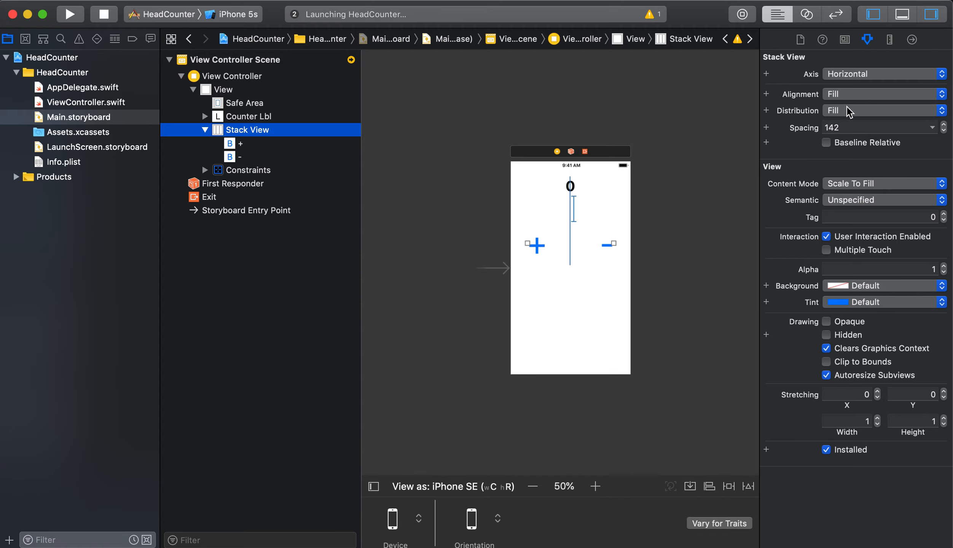
{"action": "left_click", "coordinate": [882, 110]}
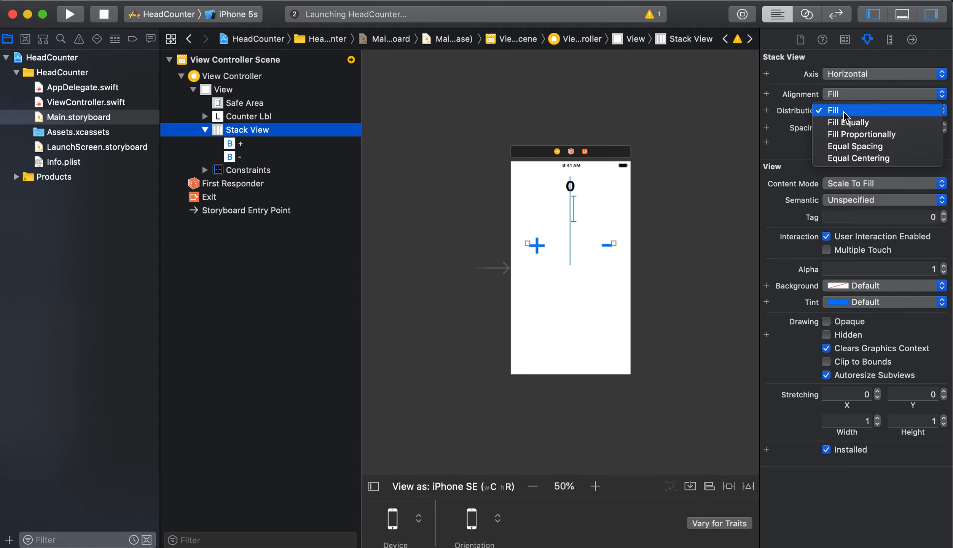
{"action": "left_click", "coordinate": [849, 121]}
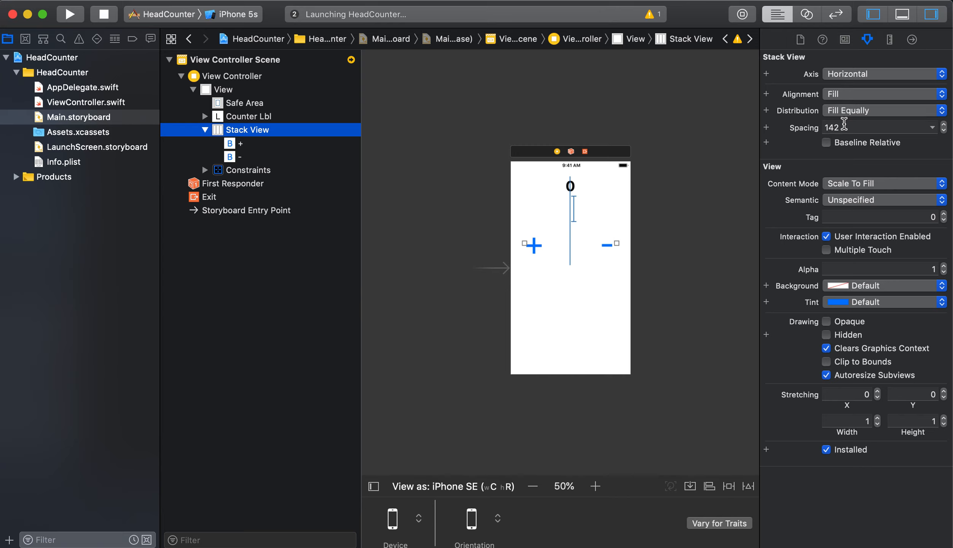
{"action": "left_click", "coordinate": [881, 110]}
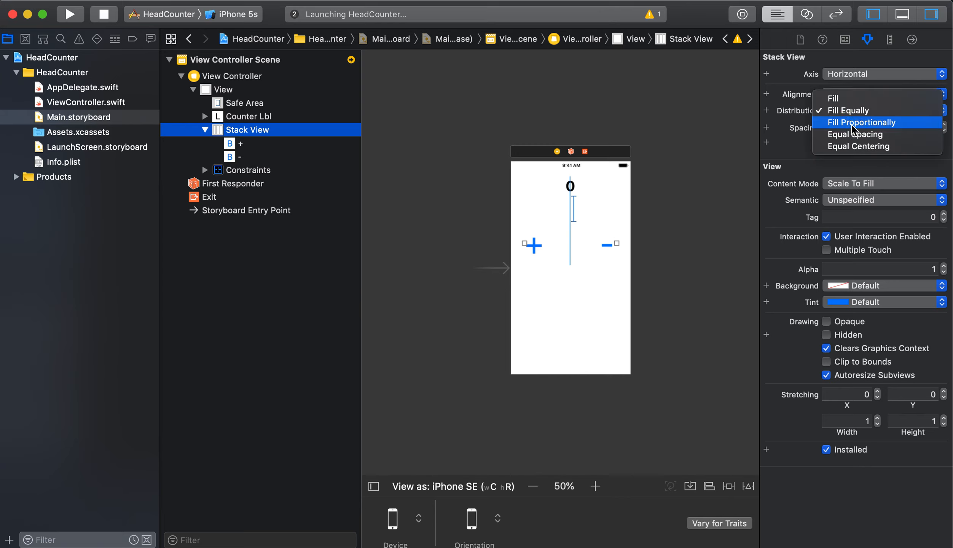
{"action": "left_click", "coordinate": [857, 134]}
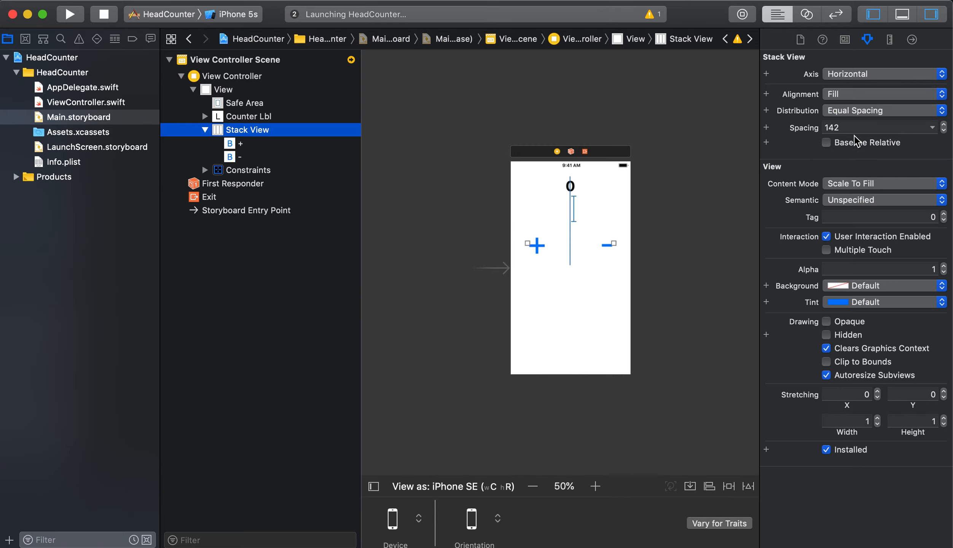
Step: Try Equal Centering, then set the stack's Distribution back to Fill
{"action": "left_click", "coordinate": [881, 109]}
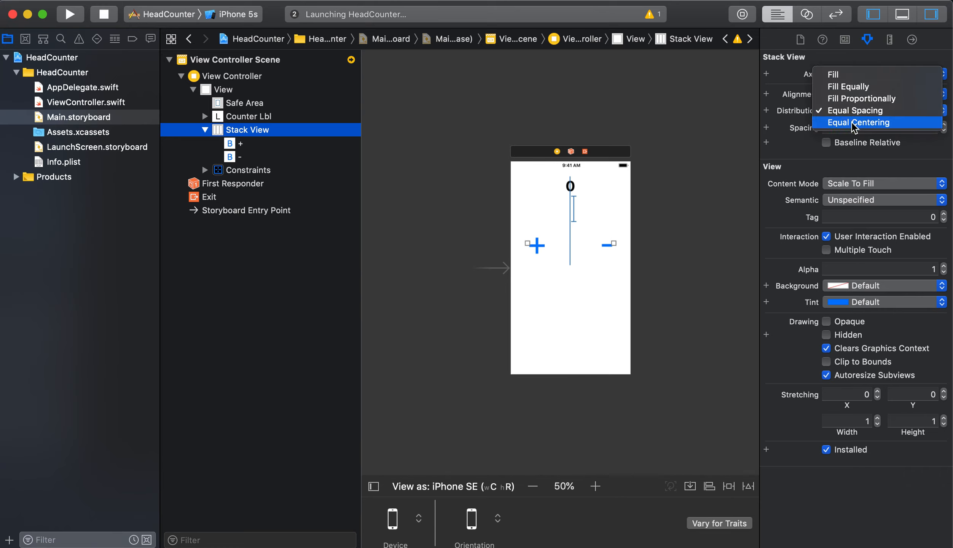
{"action": "left_click", "coordinate": [857, 121]}
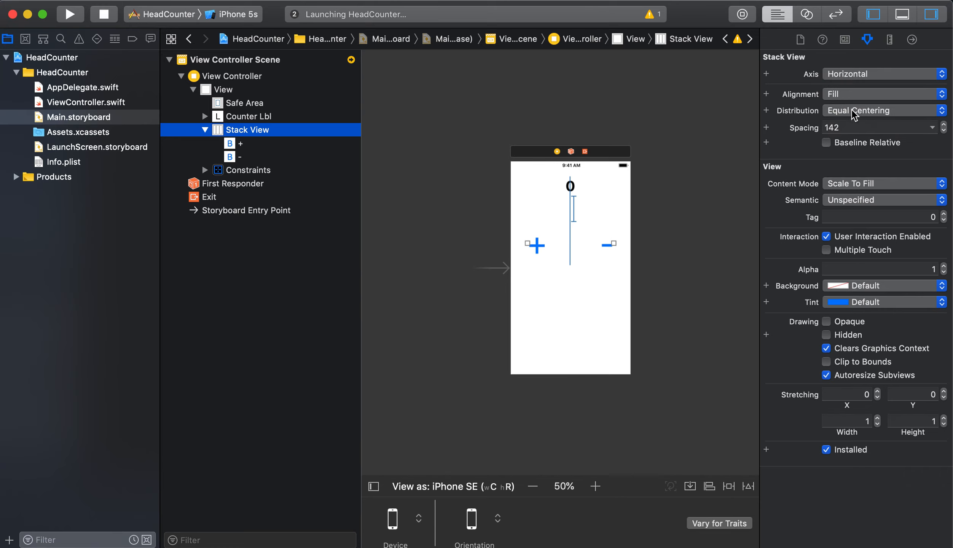
{"action": "left_click", "coordinate": [884, 109]}
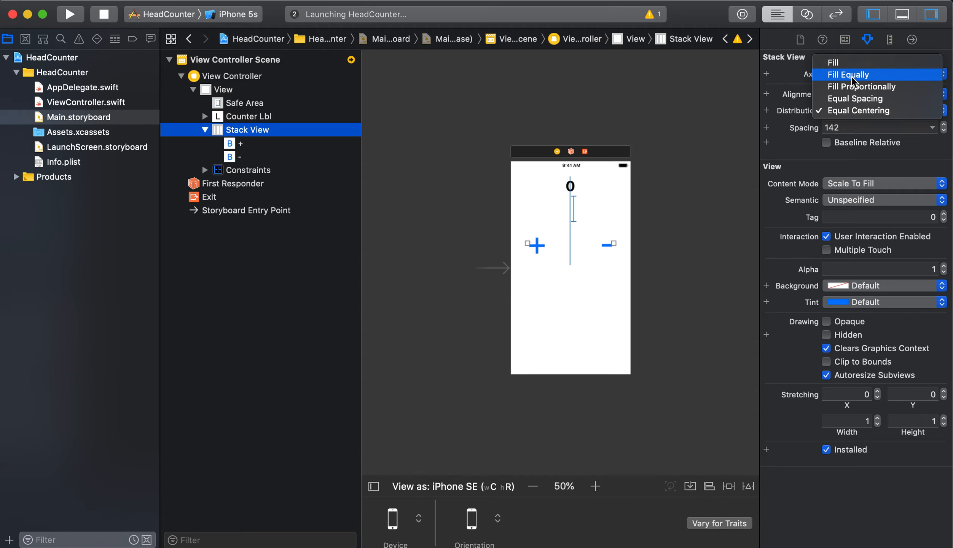
{"action": "mouse_move", "coordinate": [833, 63]}
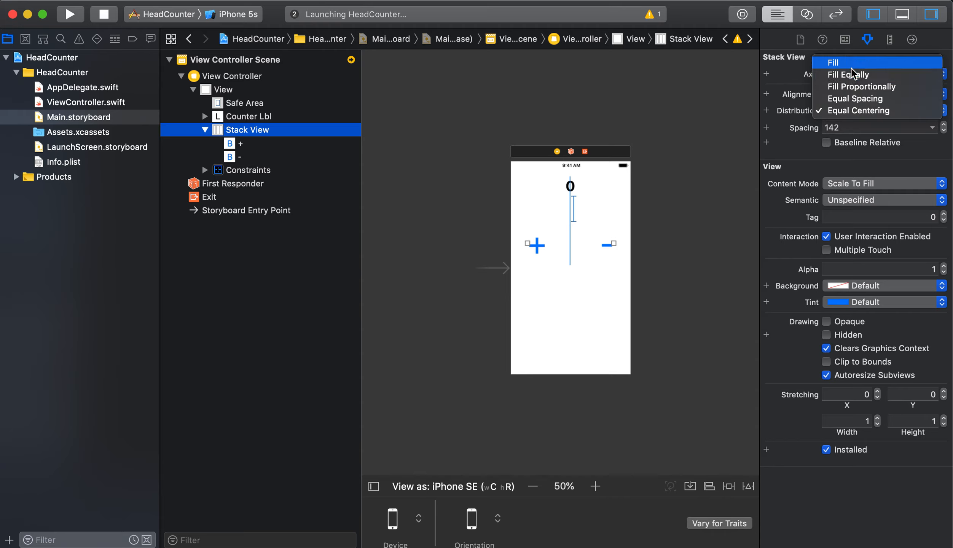
{"action": "left_click", "coordinate": [833, 63]}
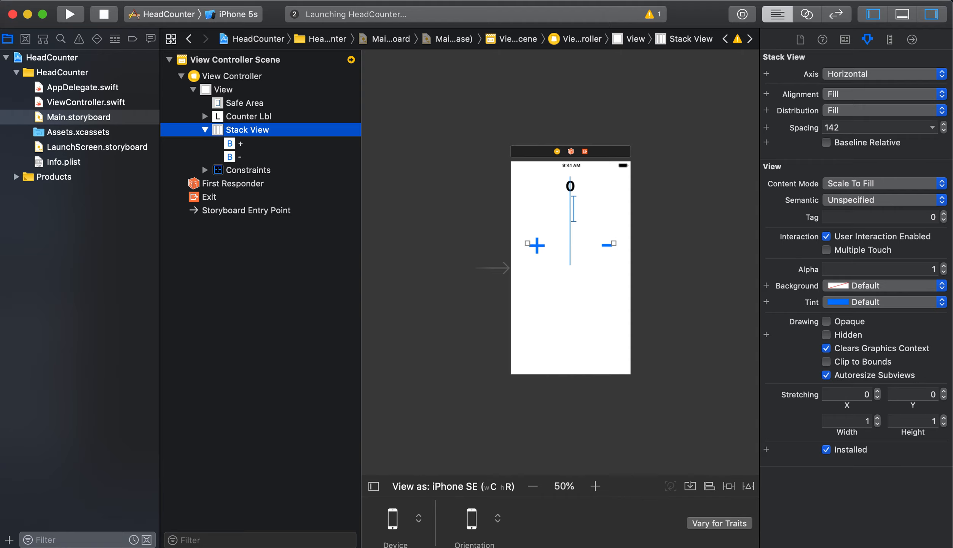
{"action": "mouse_move", "coordinate": [137, 541]}
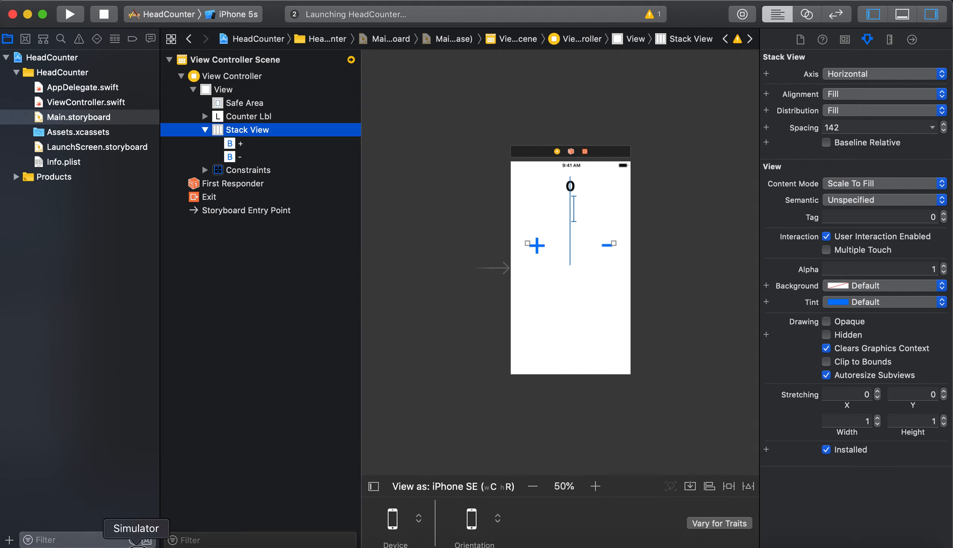
Step: Bring the HeadCounter simulator forward and tap + to raise the counter to 1
{"action": "left_click", "coordinate": [71, 13]}
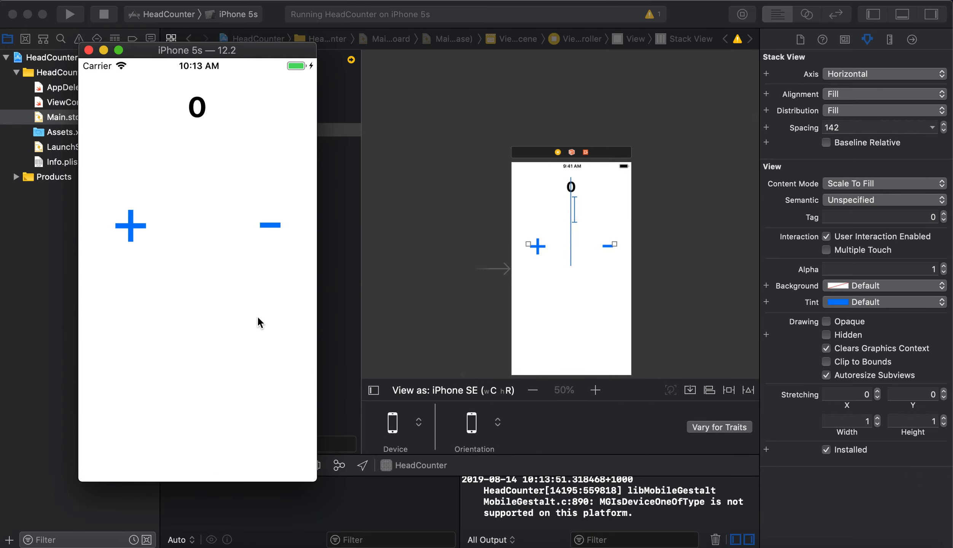
{"action": "left_click", "coordinate": [130, 227]}
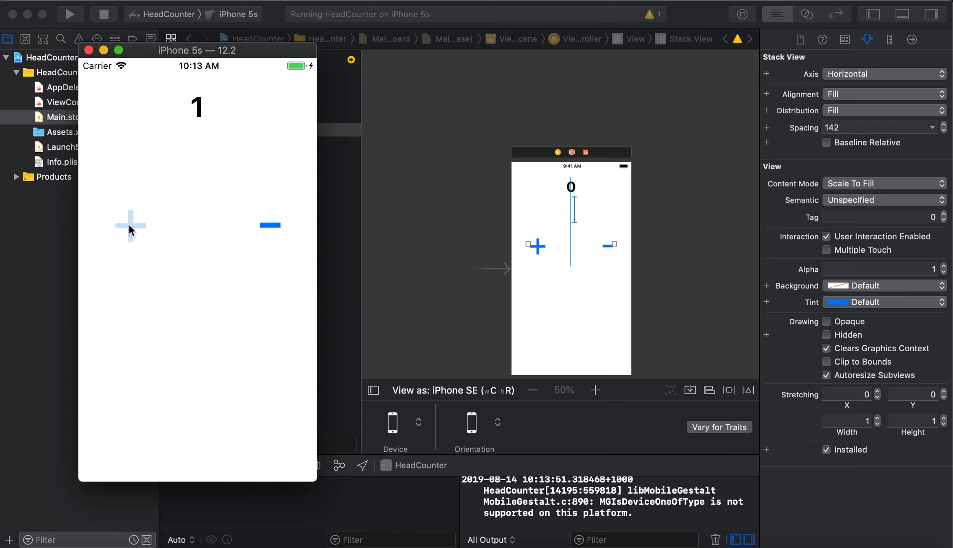